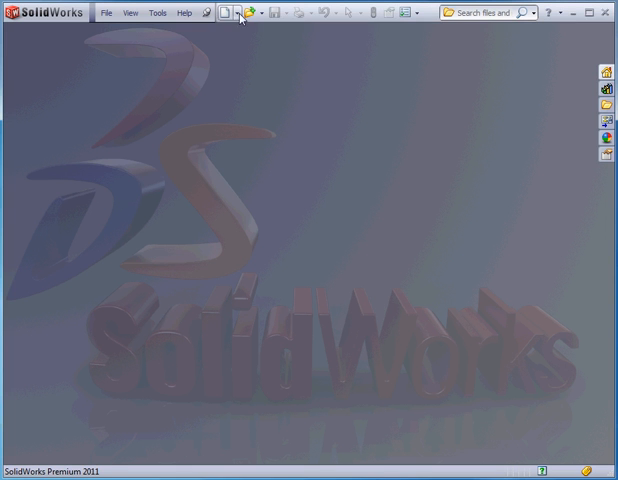
Step: Start a new, empty Part document from File > New
{"action": "left_click", "coordinate": [222, 12]}
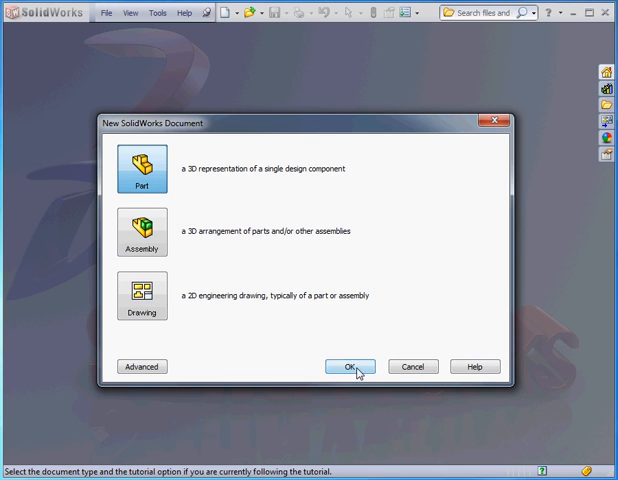
{"action": "left_click", "coordinate": [350, 366]}
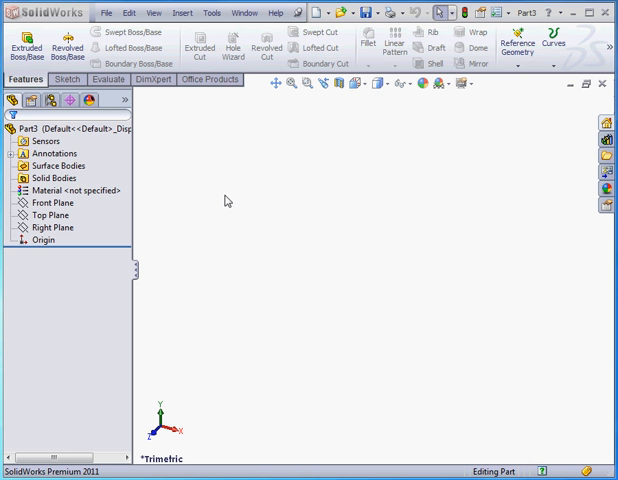
{"action": "left_click", "coordinate": [48, 204]}
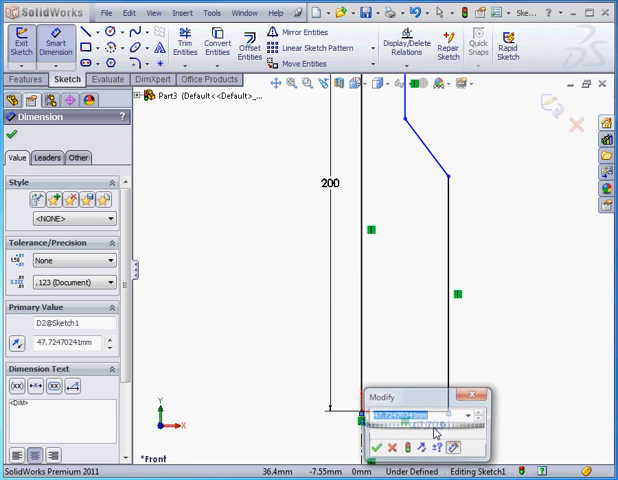
Step: Dimension the profile's half-width as 50 and the base width as 100 mm
{"action": "type", "text": "50"}
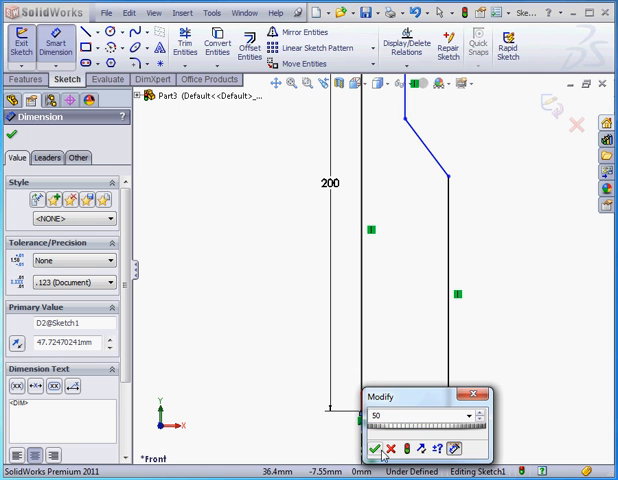
{"action": "left_click", "coordinate": [374, 444]}
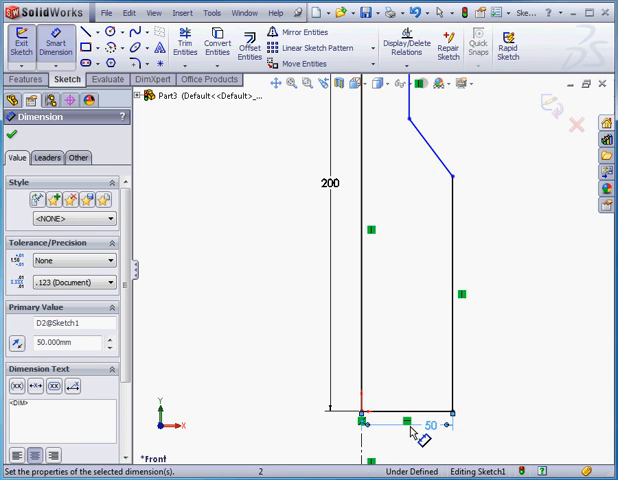
{"action": "mouse_move", "coordinate": [412, 446]}
{"action": "type", "text": "100"}
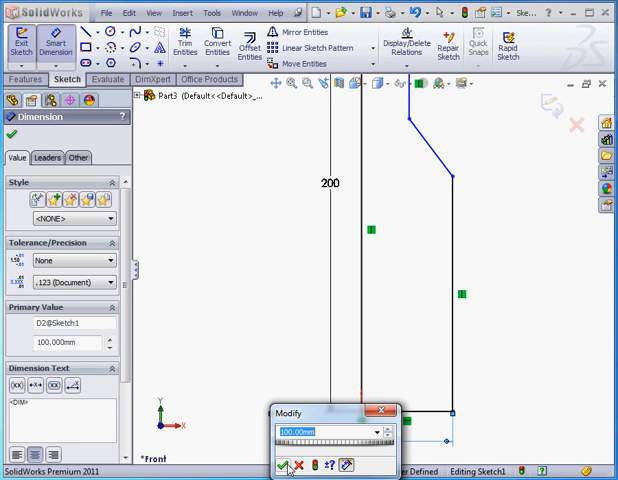
{"action": "left_click", "coordinate": [286, 464]}
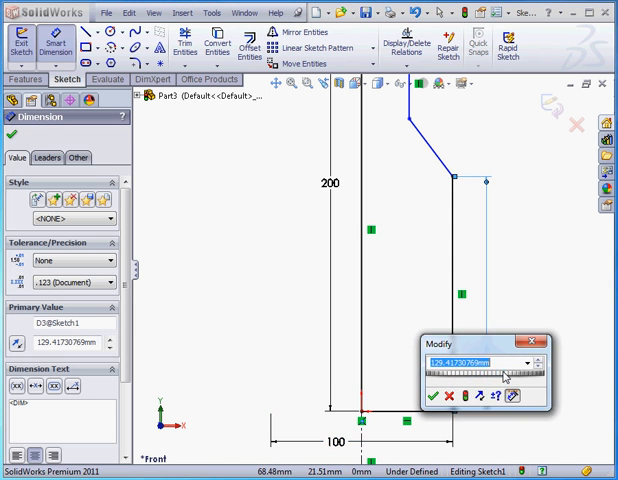
Step: Dimension the 120 mm side height, the shoulder height, and set the neck width to 40 mm
{"action": "type", "text": "120"}
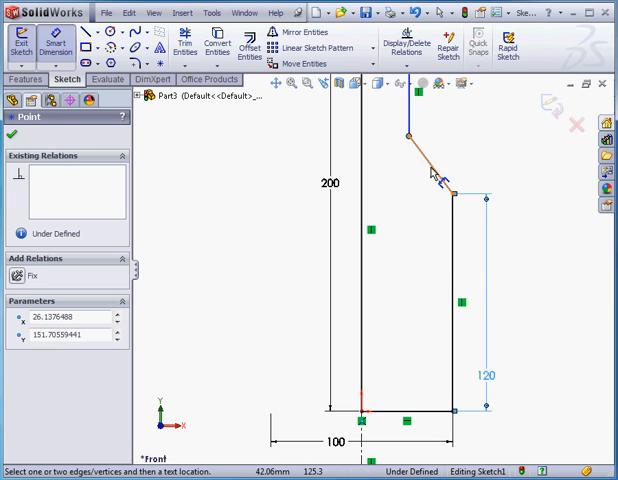
{"action": "left_click", "coordinate": [524, 410]}
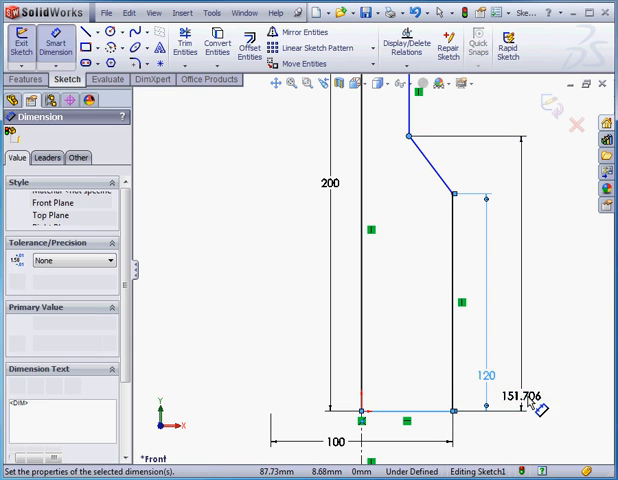
{"action": "left_click", "coordinate": [524, 412]}
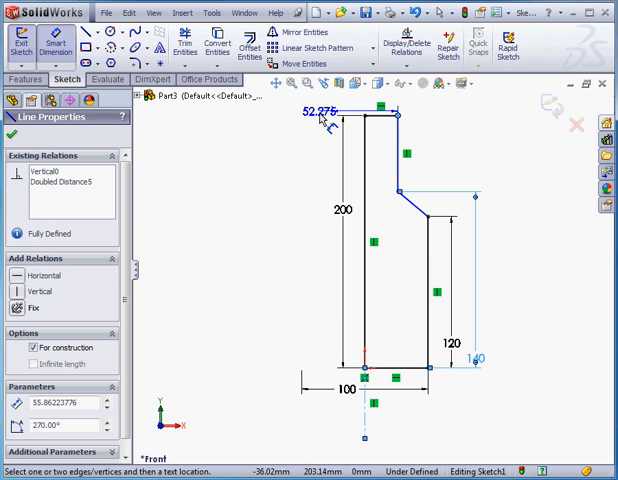
{"action": "double_click", "coordinate": [312, 112]}
{"action": "type", "text": "40"}
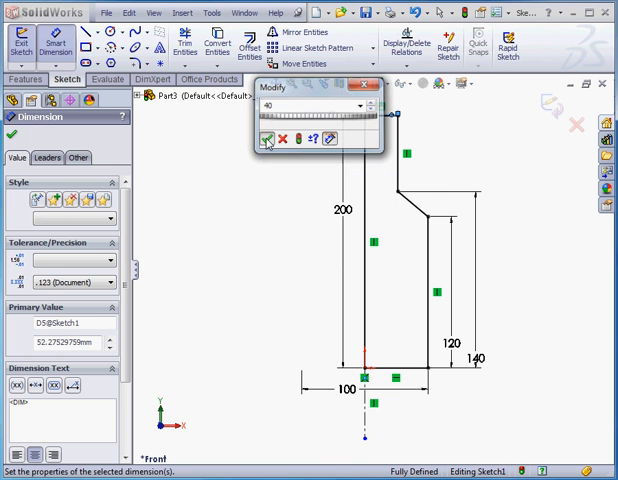
{"action": "left_click", "coordinate": [268, 138]}
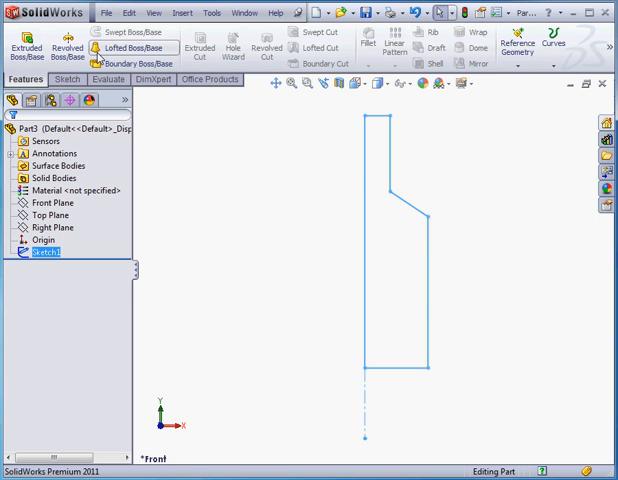
Step: Revolve the bottle profile 360° around its centerline into a solid body
{"action": "left_click", "coordinate": [64, 44]}
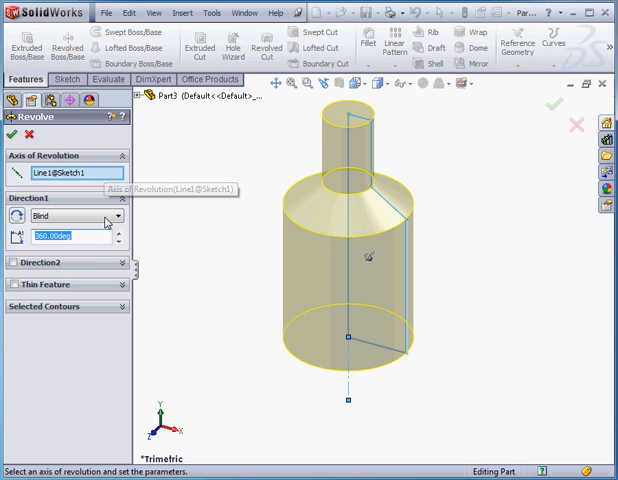
{"action": "mouse_move", "coordinate": [80, 218]}
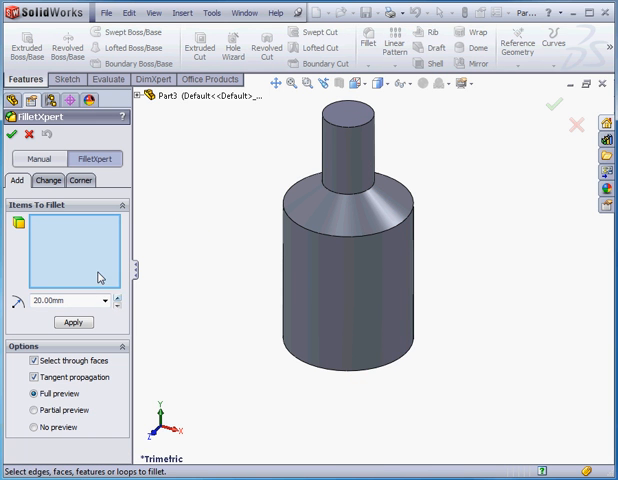
Step: Apply 20 mm fillets to the bottle's shoulder and neck edges
{"action": "left_click", "coordinate": [388, 230]}
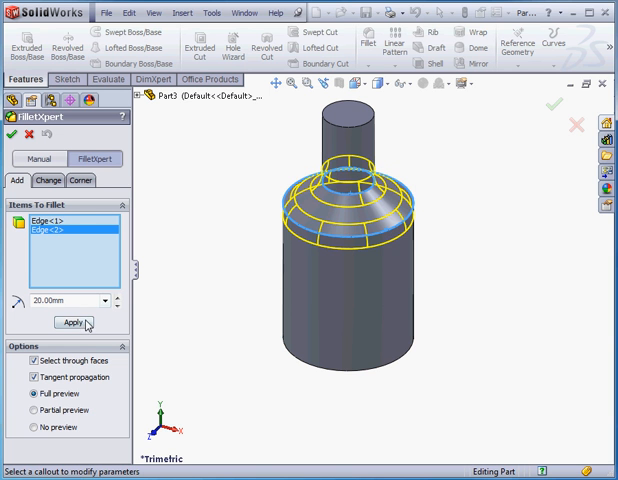
{"action": "left_click", "coordinate": [72, 322]}
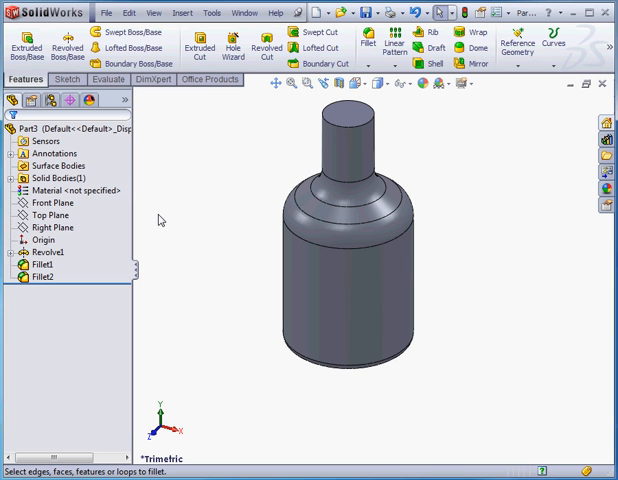
{"action": "mouse_move", "coordinate": [404, 140]}
{"action": "type", "text": "2"}
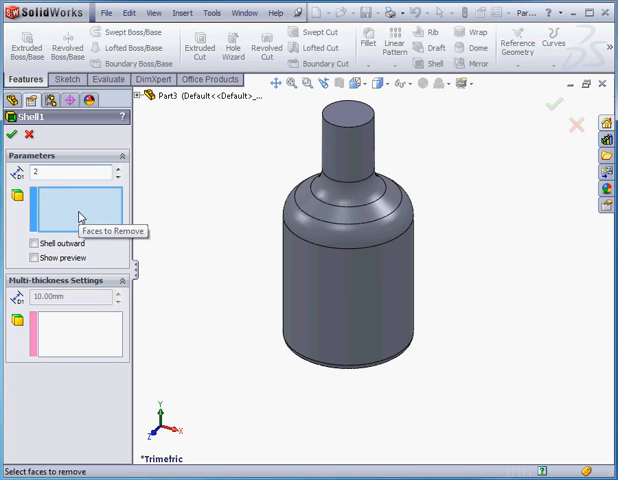
Step: Shell the bottle to a 2 mm wall, removing its top face
{"action": "left_click", "coordinate": [350, 112]}
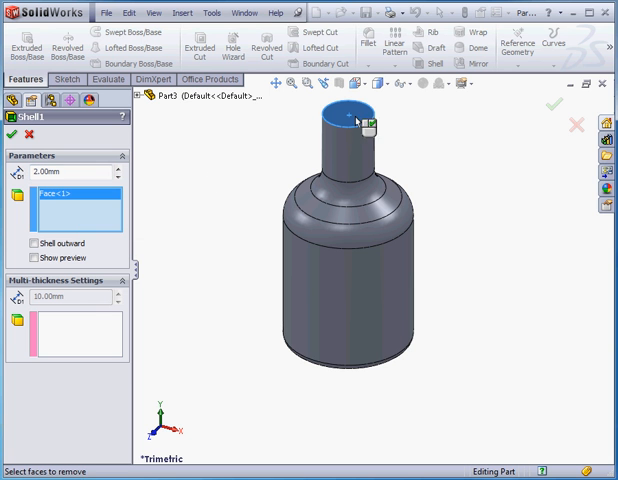
{"action": "left_click", "coordinate": [30, 258]}
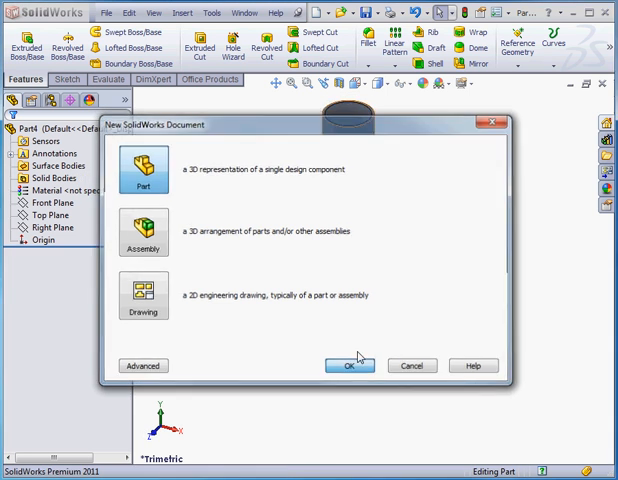
Step: Create a second new part and start a line sketch on its Front Plane
{"action": "left_click", "coordinate": [348, 364]}
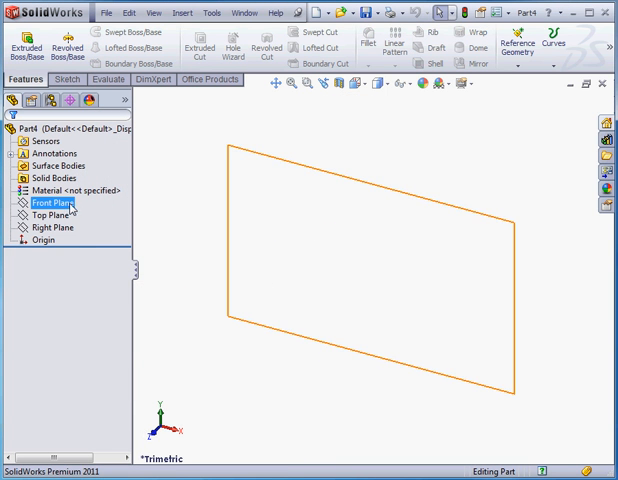
{"action": "left_click", "coordinate": [42, 204]}
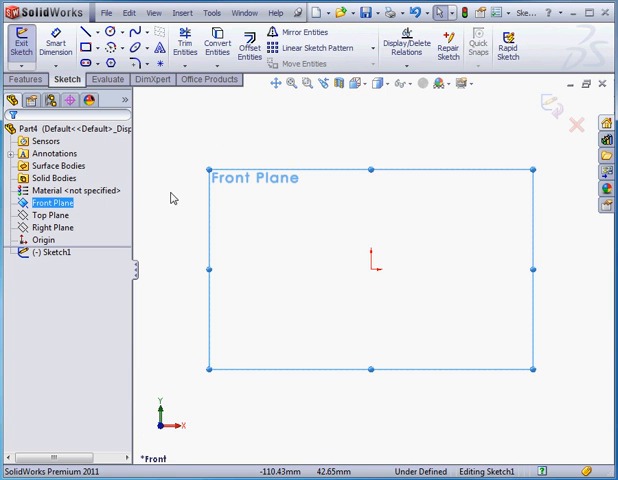
{"action": "left_click", "coordinate": [88, 32]}
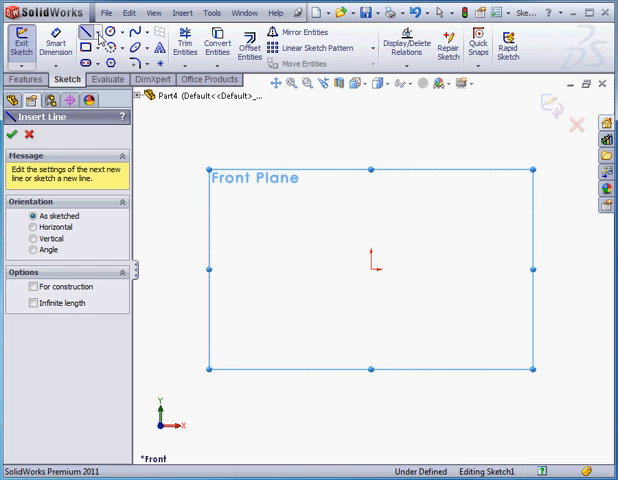
Step: Draw the closed flanged profile with a rounded end beside a vertical centerline
{"action": "left_click", "coordinate": [32, 288]}
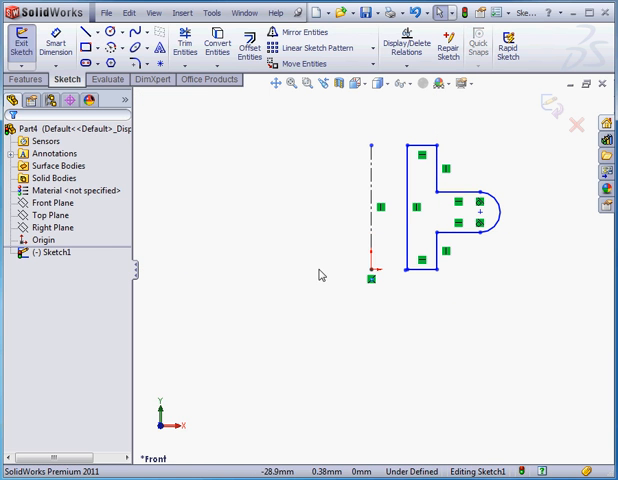
{"action": "left_click", "coordinate": [56, 44]}
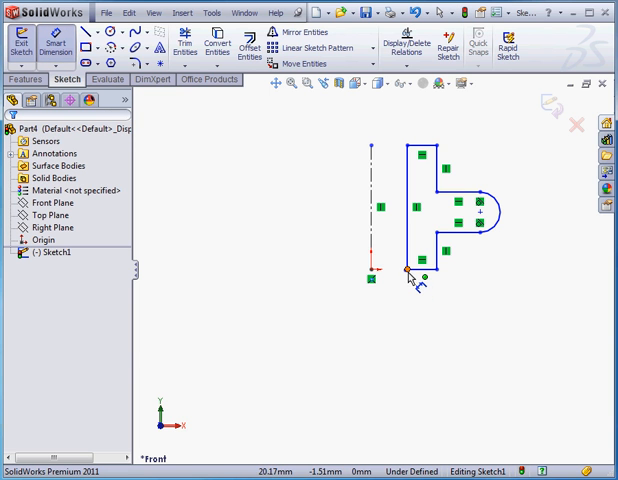
Step: Dimension the flange profile 40 mm and set its overall width to 110 mm
{"action": "left_click", "coordinate": [408, 270]}
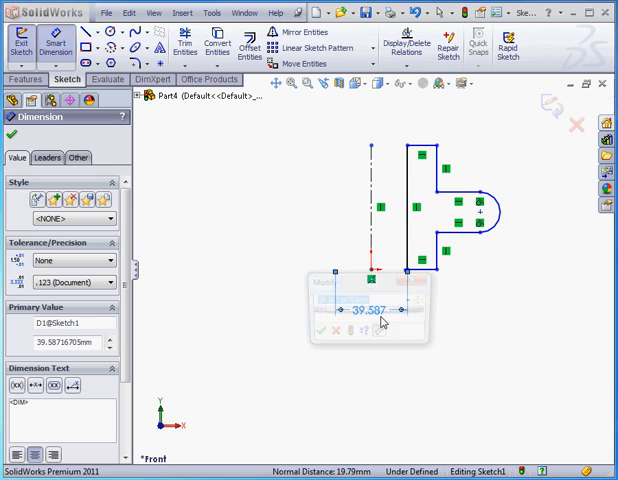
{"action": "type", "text": "40"}
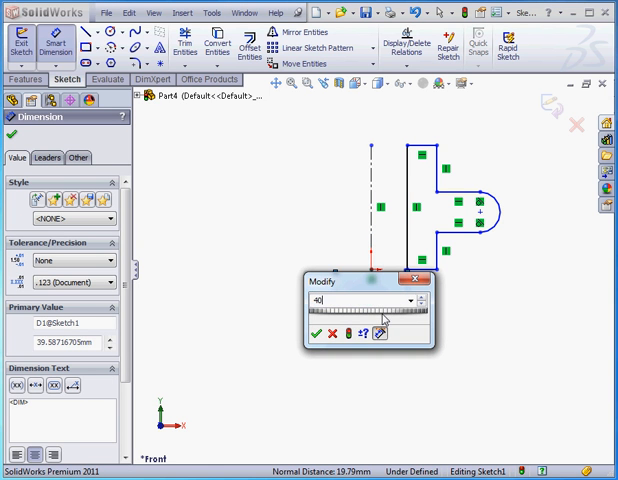
{"action": "left_click", "coordinate": [312, 332]}
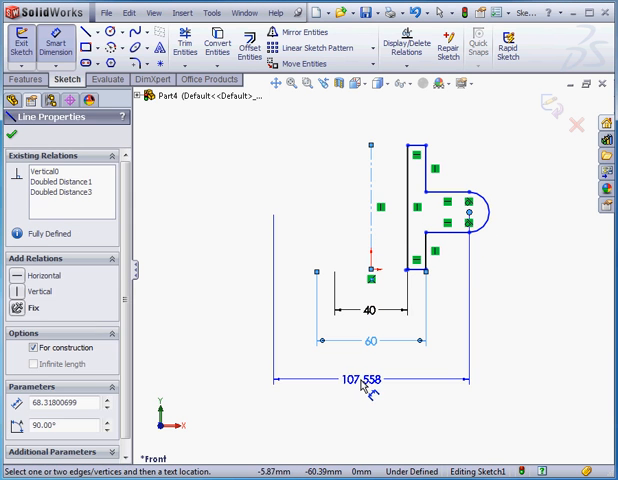
{"action": "double_click", "coordinate": [352, 380]}
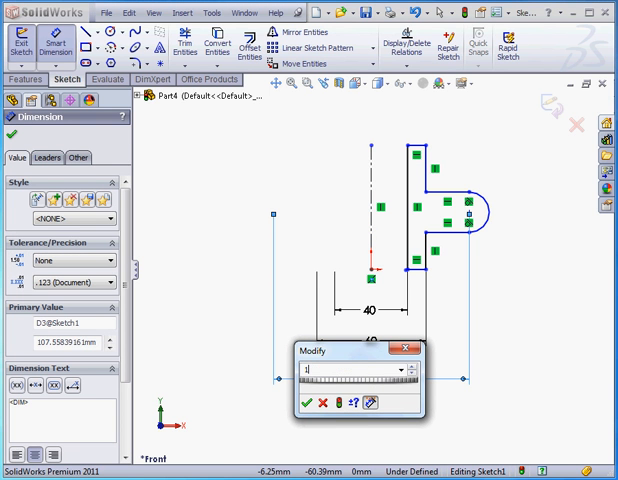
{"action": "left_click", "coordinate": [308, 404]}
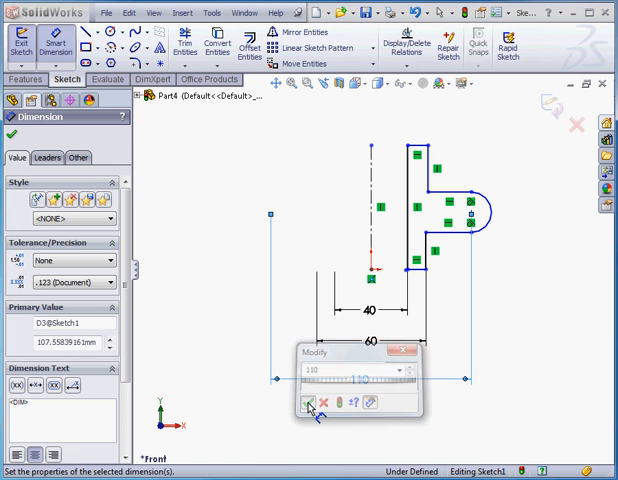
{"action": "left_click", "coordinate": [304, 404]}
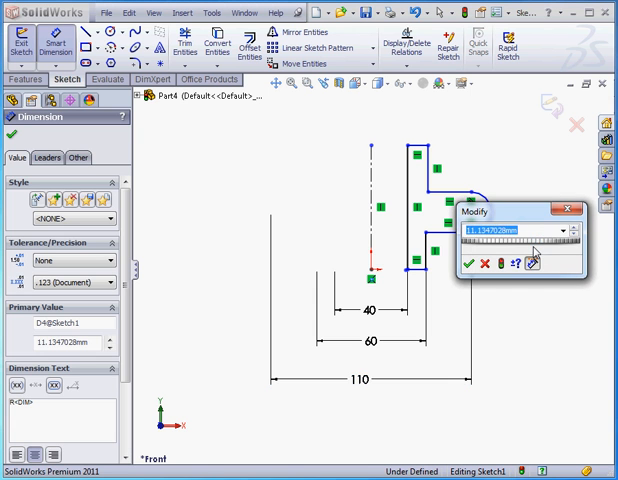
{"action": "left_click", "coordinate": [462, 264]}
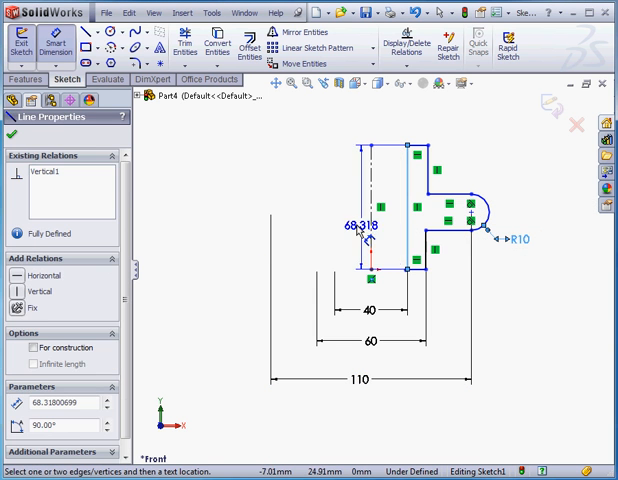
Step: Change the 68.318 height to 60 and set the remaining dimension to 30
{"action": "double_click", "coordinate": [352, 230]}
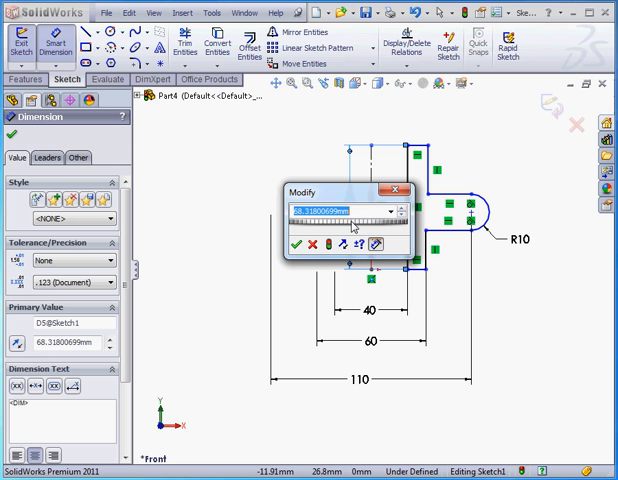
{"action": "left_click", "coordinate": [296, 244]}
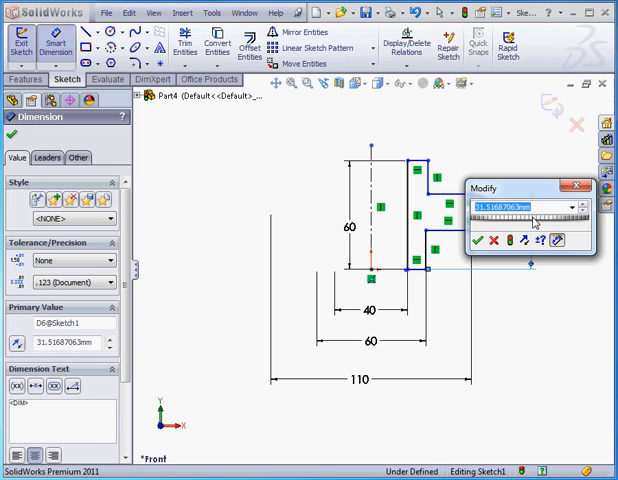
{"action": "left_click", "coordinate": [484, 240]}
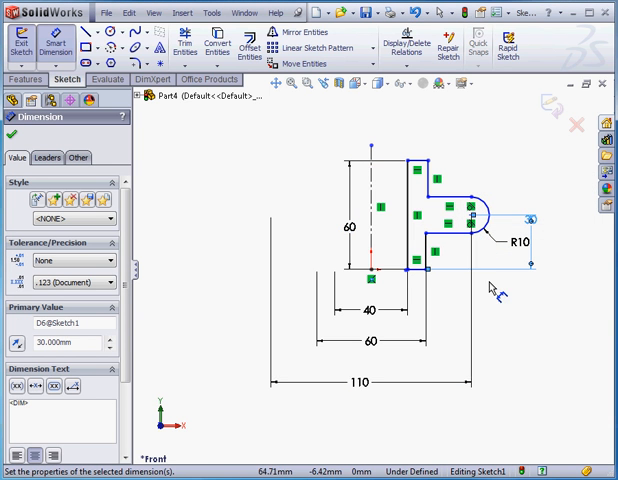
{"action": "right_click", "coordinate": [500, 290]}
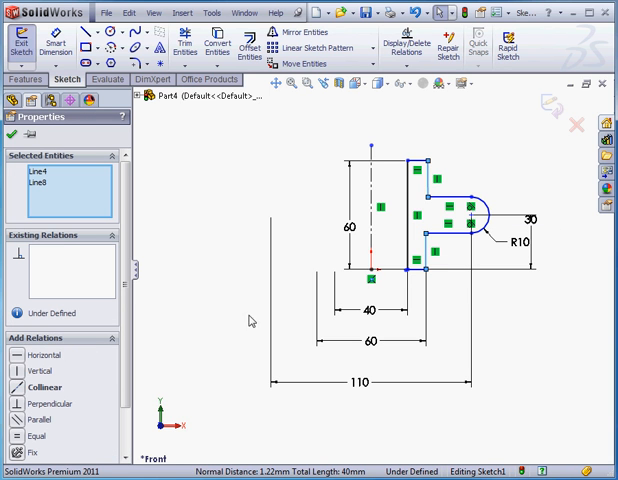
Step: Add a relation between two profile lines to fully define the sketch, then exit it
{"action": "left_click", "coordinate": [44, 386]}
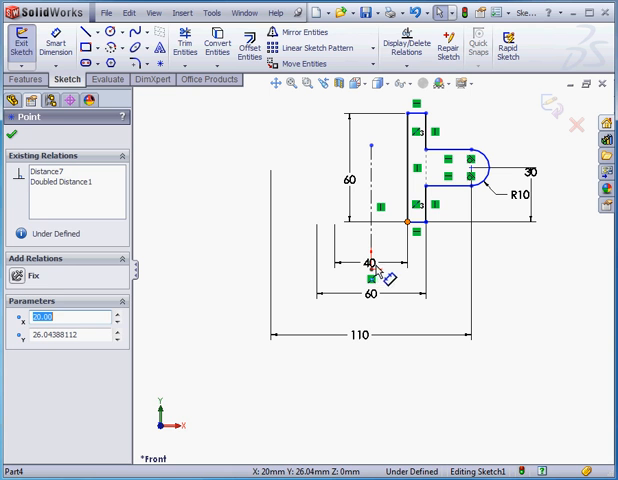
{"action": "left_click", "coordinate": [372, 264]}
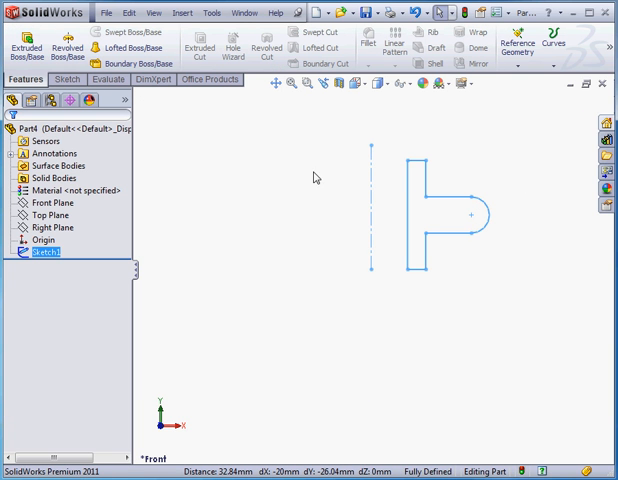
Step: Revolve the flange profile 360° around Line1 into a disc with a hollow central hub
{"action": "left_click", "coordinate": [66, 44]}
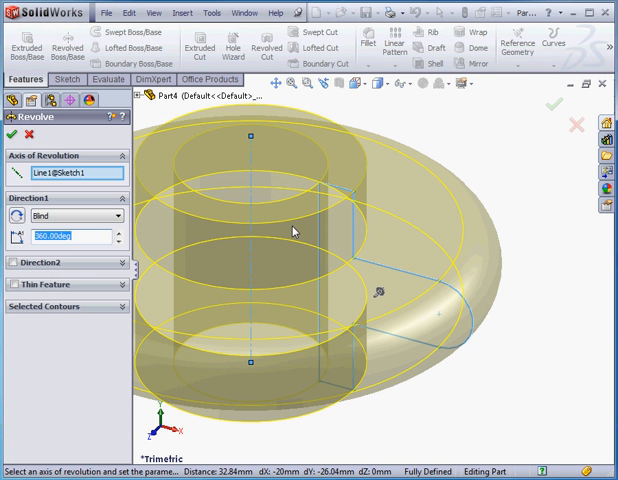
{"action": "left_click", "coordinate": [360, 88]}
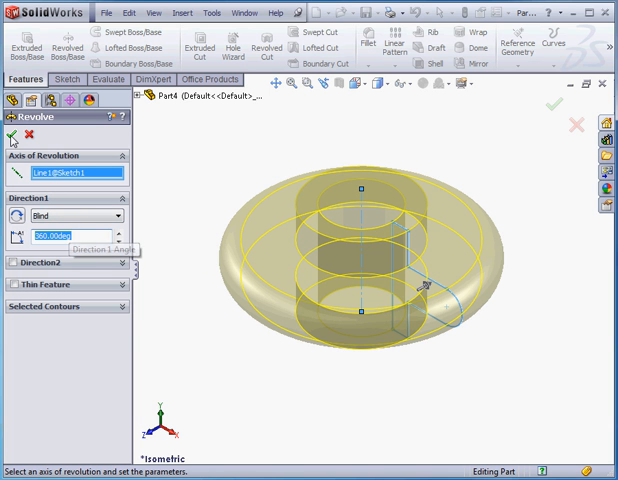
{"action": "left_click", "coordinate": [12, 136]}
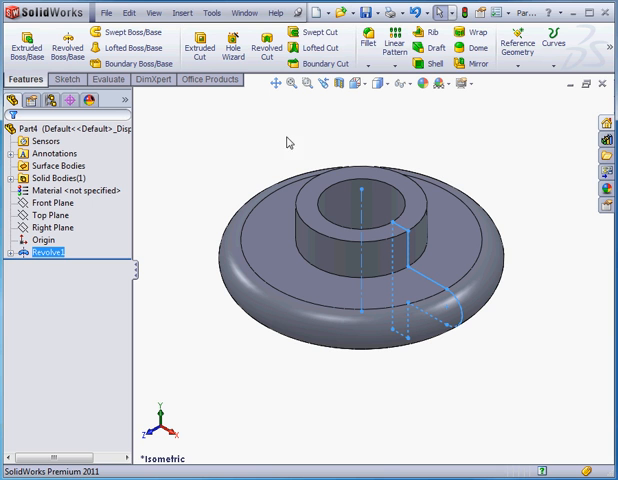
Step: Start a new part and begin a centre-rectangle sketch on the Top Plane
{"action": "left_click", "coordinate": [328, 12]}
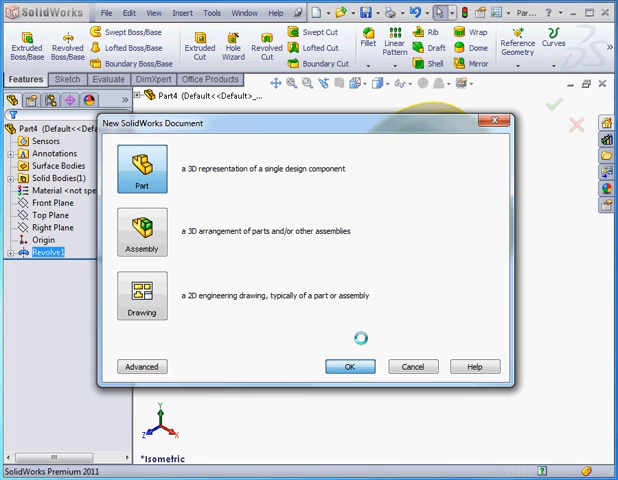
{"action": "left_click", "coordinate": [348, 366]}
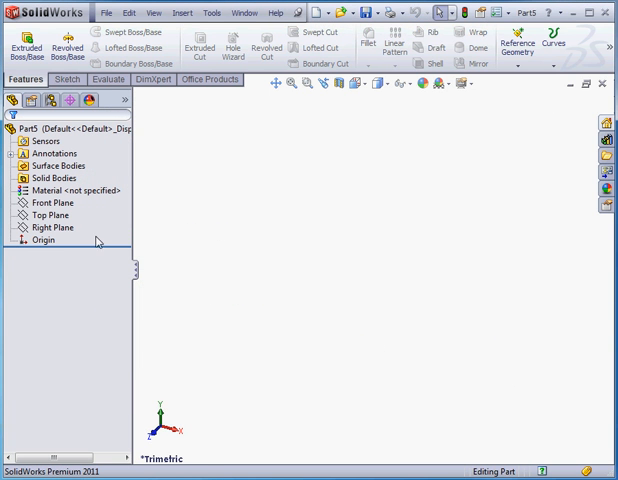
{"action": "left_click", "coordinate": [50, 216]}
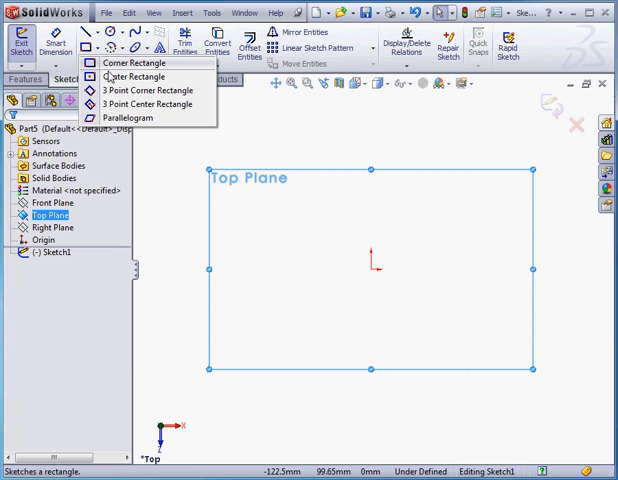
{"action": "left_click", "coordinate": [130, 90]}
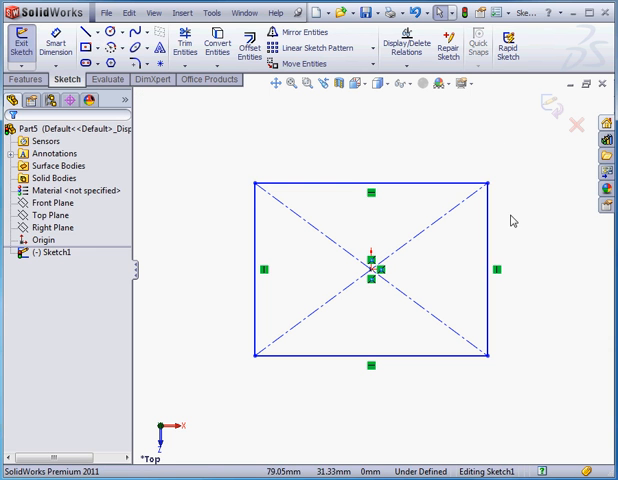
Step: Dimension the square's side to 100
{"action": "left_click", "coordinate": [368, 184]}
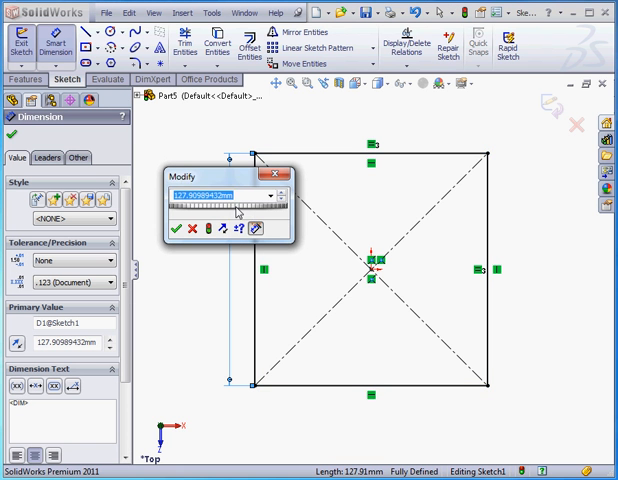
{"action": "type", "text": "100"}
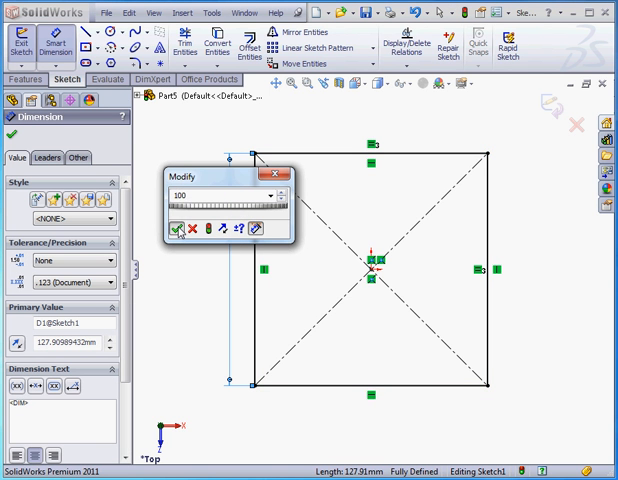
{"action": "left_click", "coordinate": [170, 228]}
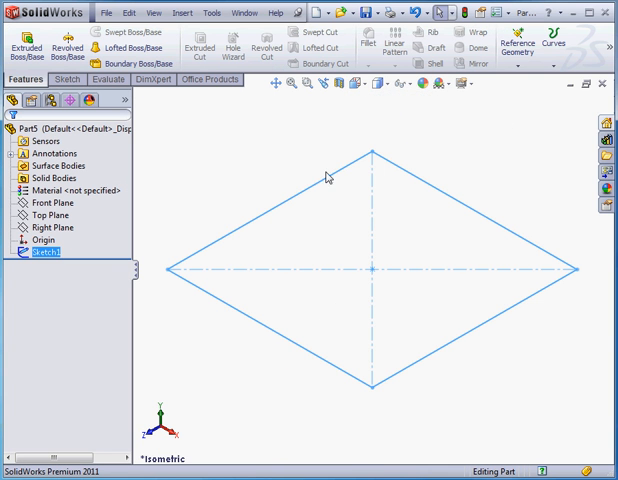
Step: Extrude the square sketch into a tall block and begin a sketch on the Front Plane
{"action": "left_click", "coordinate": [24, 48]}
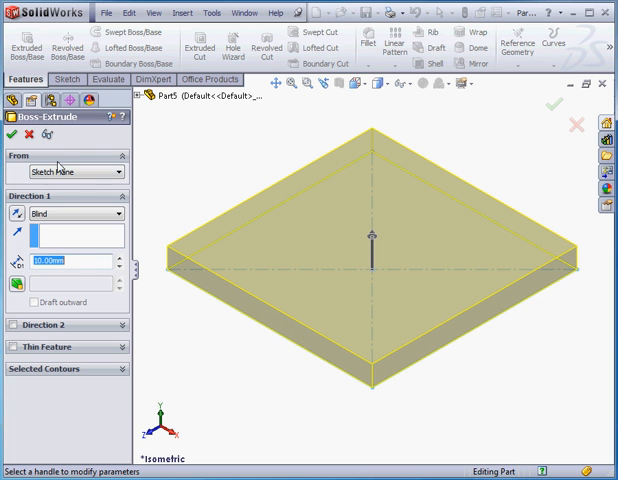
{"action": "type", "text": "2"}
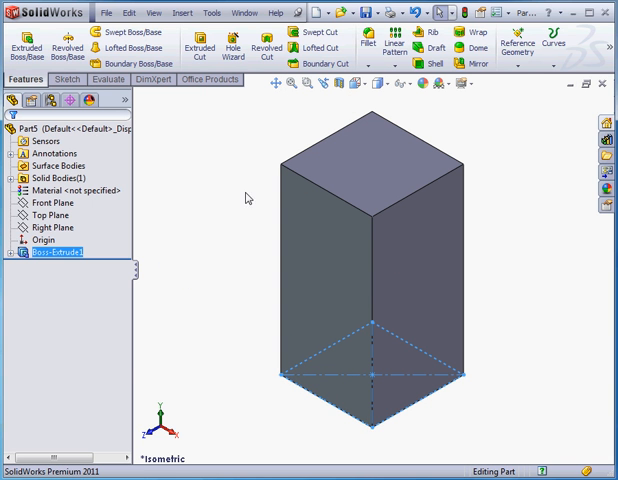
{"action": "left_click", "coordinate": [40, 202]}
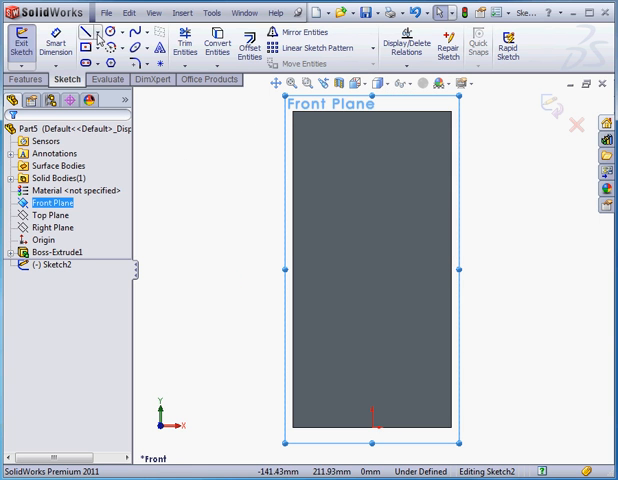
Step: Draw a vertical construction centre line up the middle of the block
{"action": "left_click", "coordinate": [88, 30]}
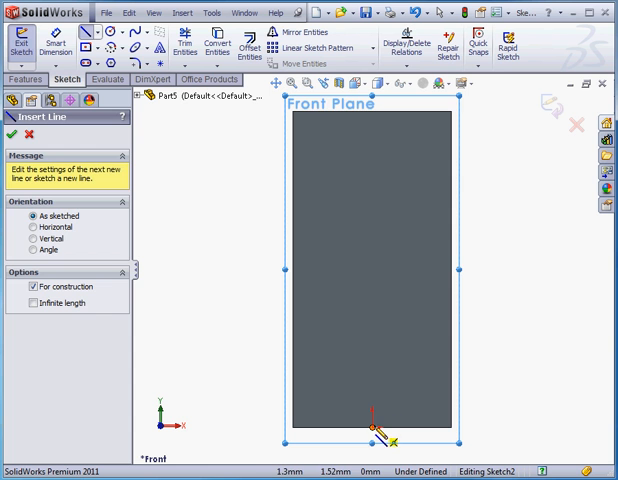
{"action": "left_click_drag", "start_coordinate": [374, 430], "coordinate": [374, 184]}
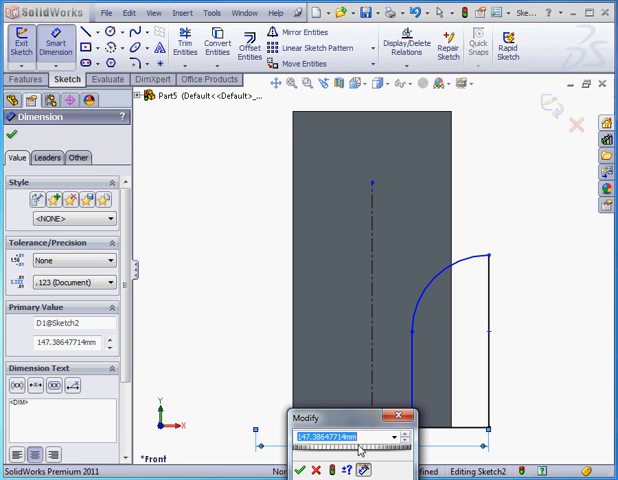
Step: Dimension the curved profile 160 across and 100 high and accept
{"action": "type", "text": "160"}
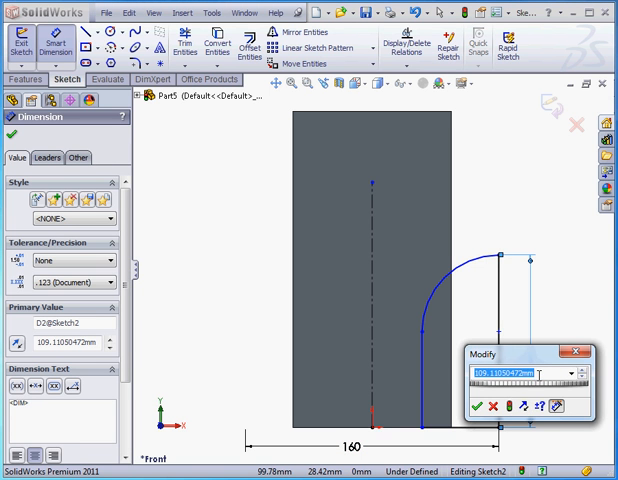
{"action": "type", "text": "100"}
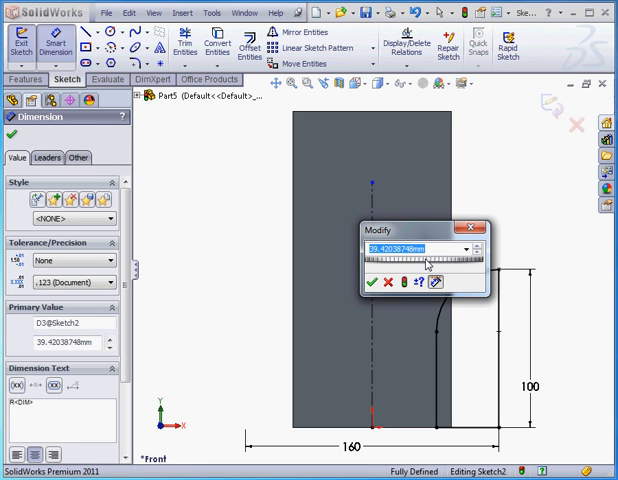
{"action": "left_click", "coordinate": [374, 280]}
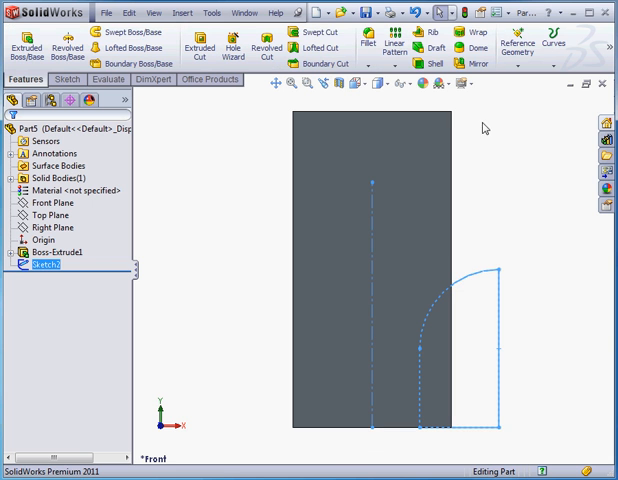
Step: Switch to isometric view and bring up options for the Cut-Revolve1 feature
{"action": "left_click", "coordinate": [348, 84]}
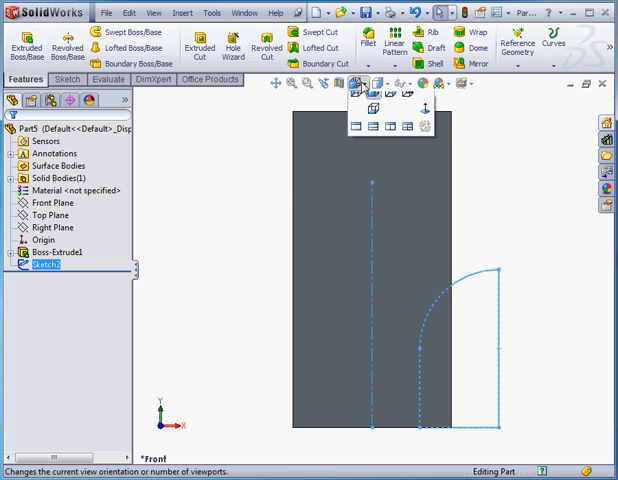
{"action": "left_click", "coordinate": [372, 104]}
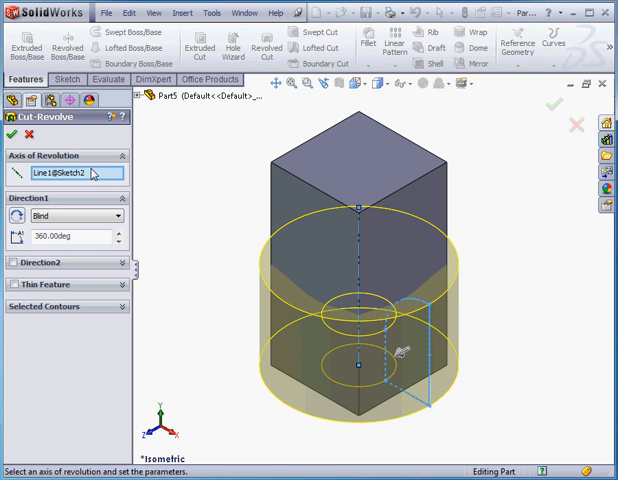
{"action": "mouse_move", "coordinate": [84, 216]}
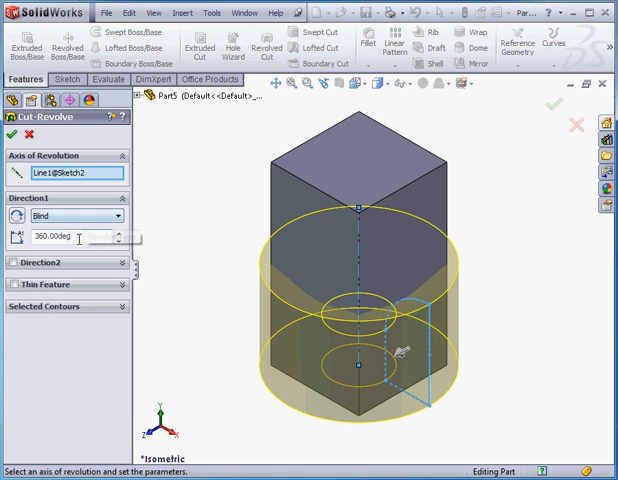
{"action": "mouse_move", "coordinate": [80, 236]}
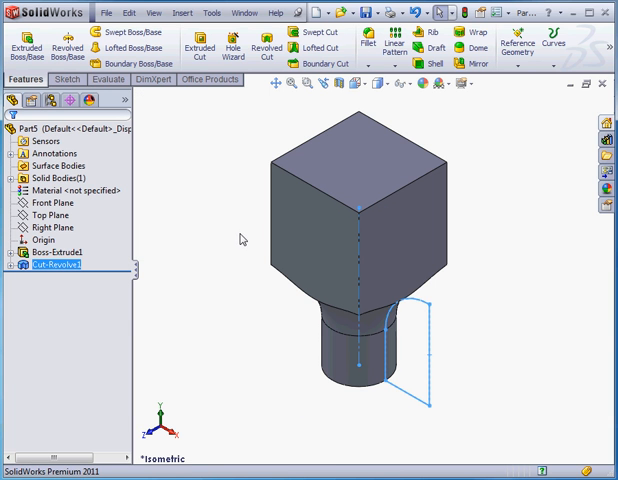
{"action": "right_click", "coordinate": [48, 264]}
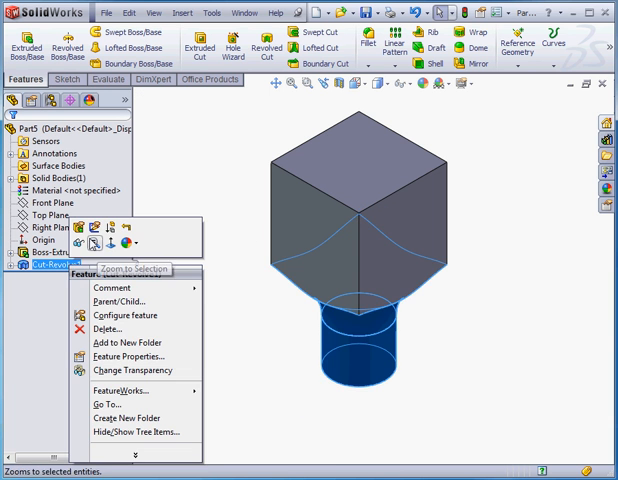